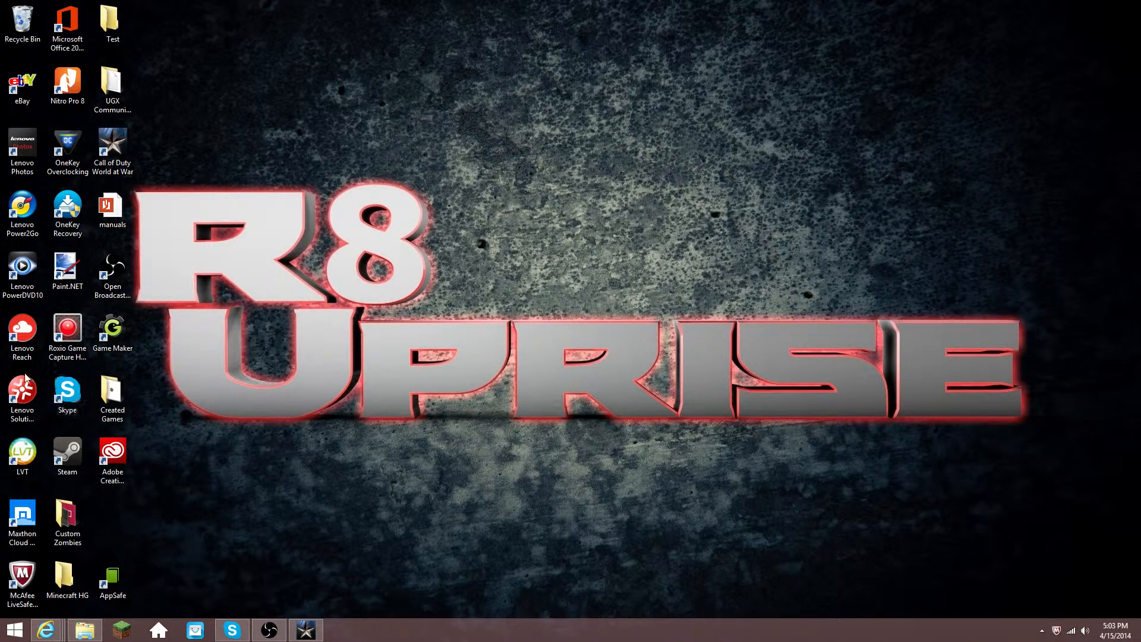
Launch Paint.NET from its desktop shortcut to get a blank white 800x600 canvas.
{"action": "left_click", "coordinate": [67, 269]}
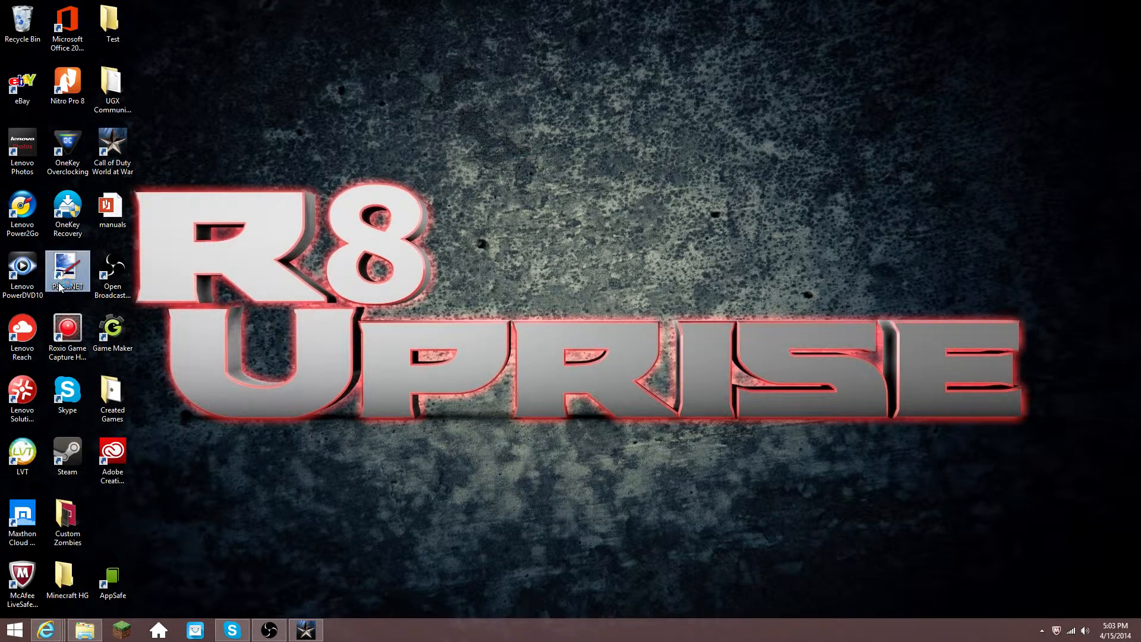
{"action": "double_click", "coordinate": [66, 273]}
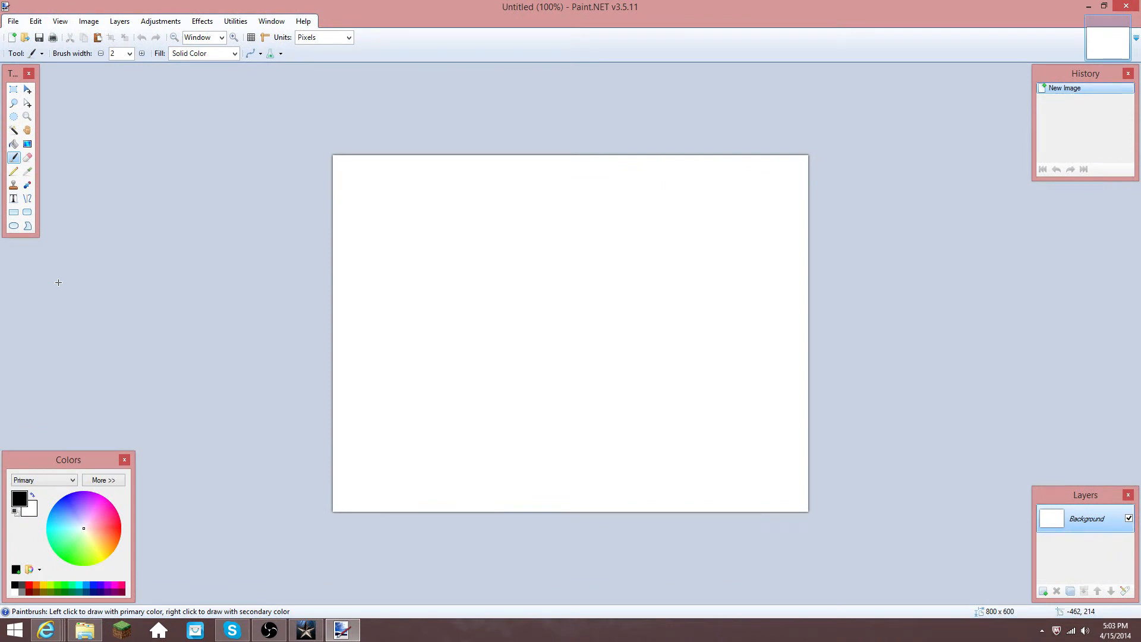